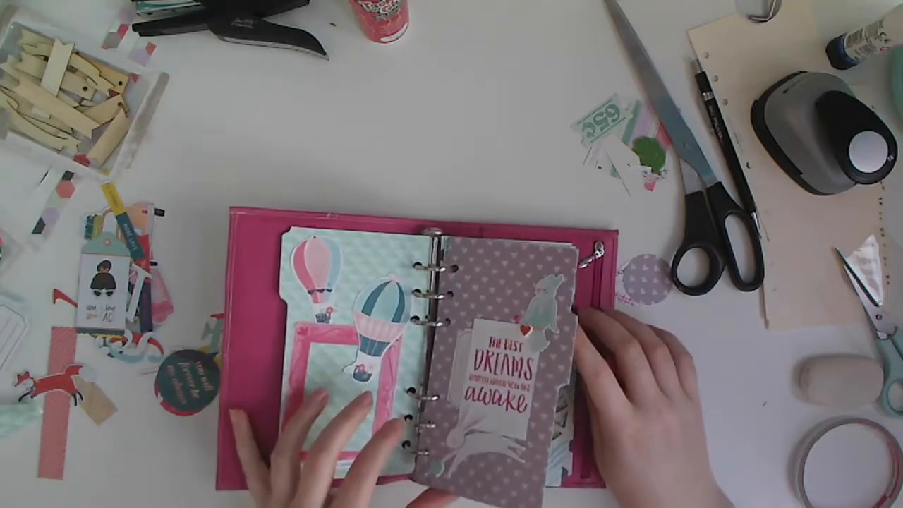
{"action": "left_click_drag", "start_coordinate": [508, 353], "coordinate": [282, 353]}
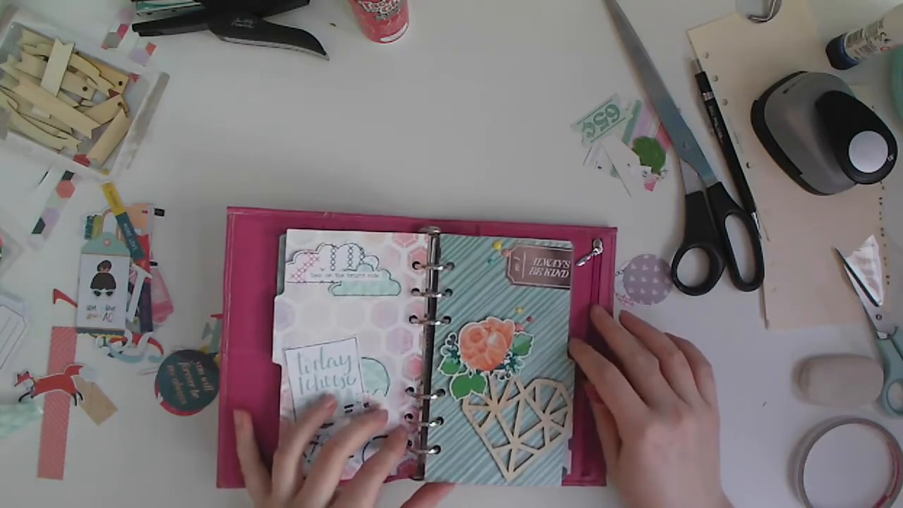